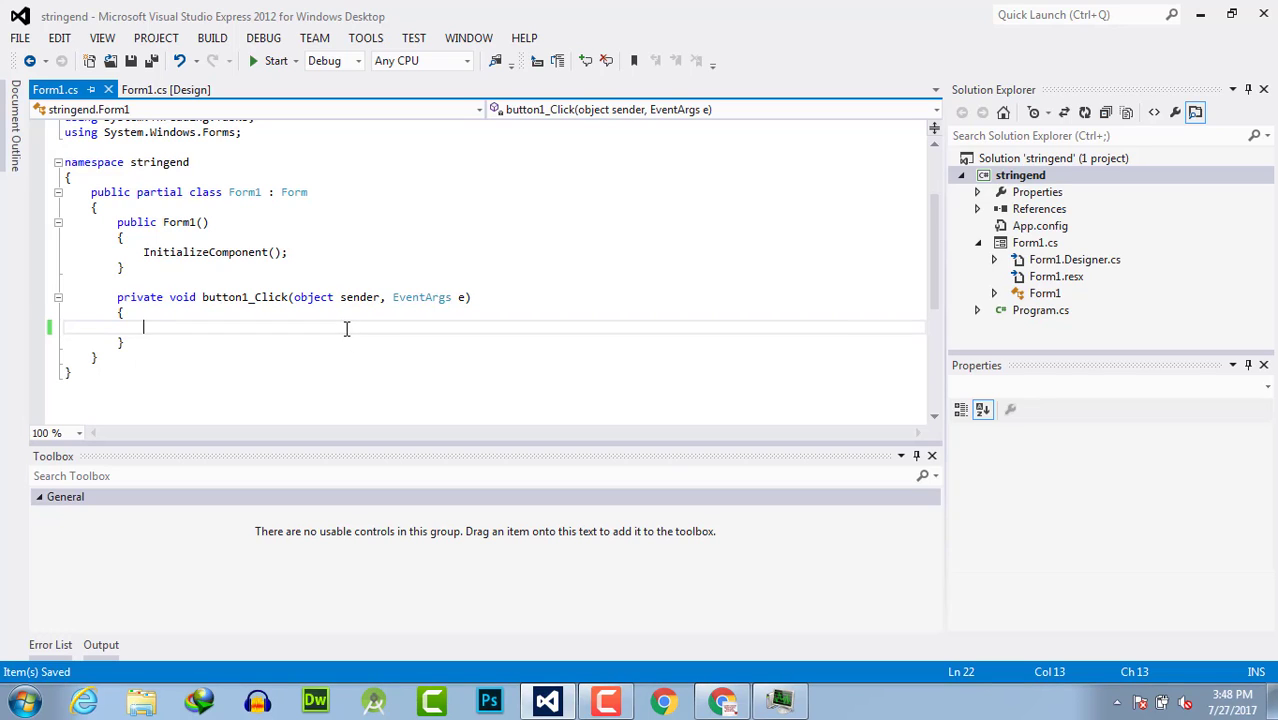
- Declare double var = 31.2233445566 at the start of button1_Click
type("double")
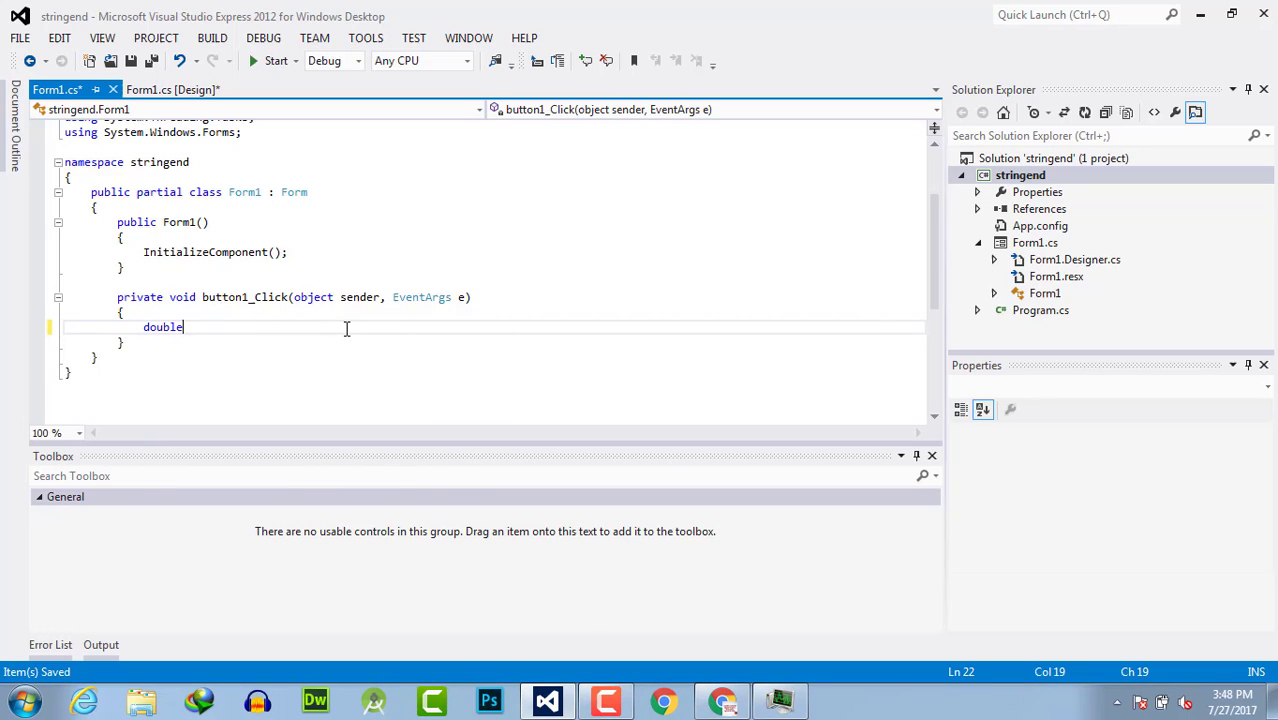
type("var =")
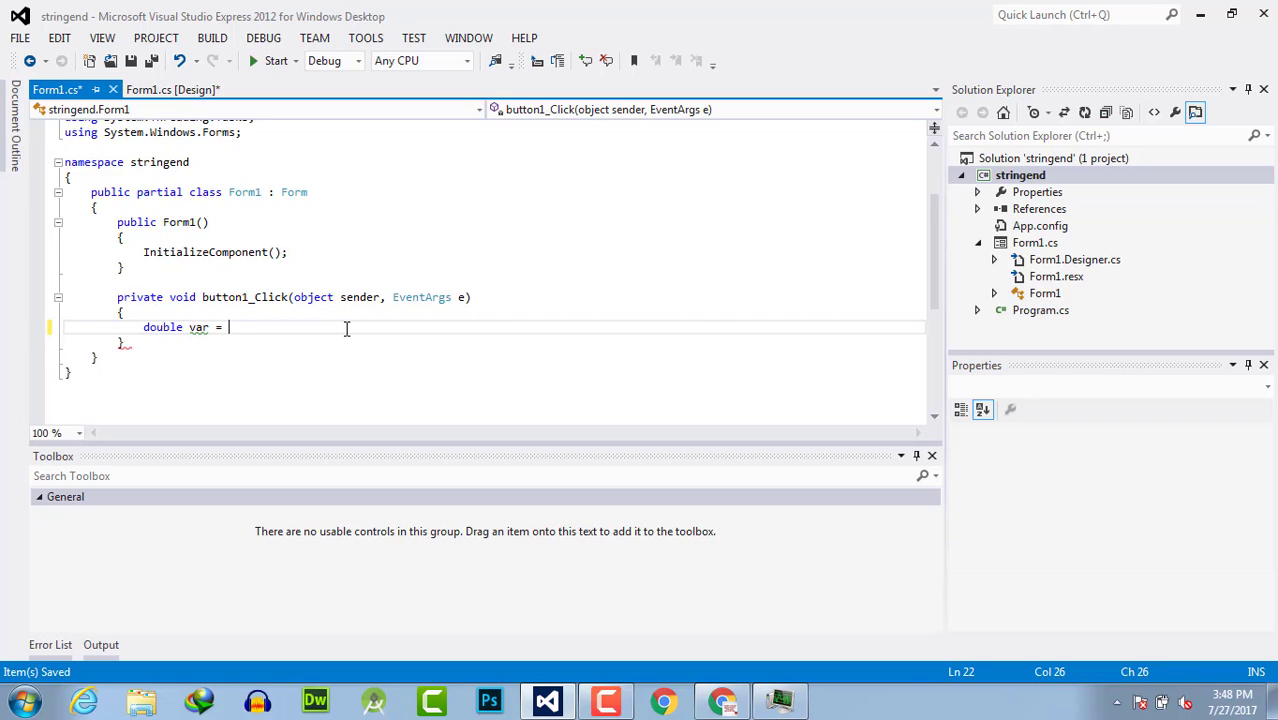
type("31.")
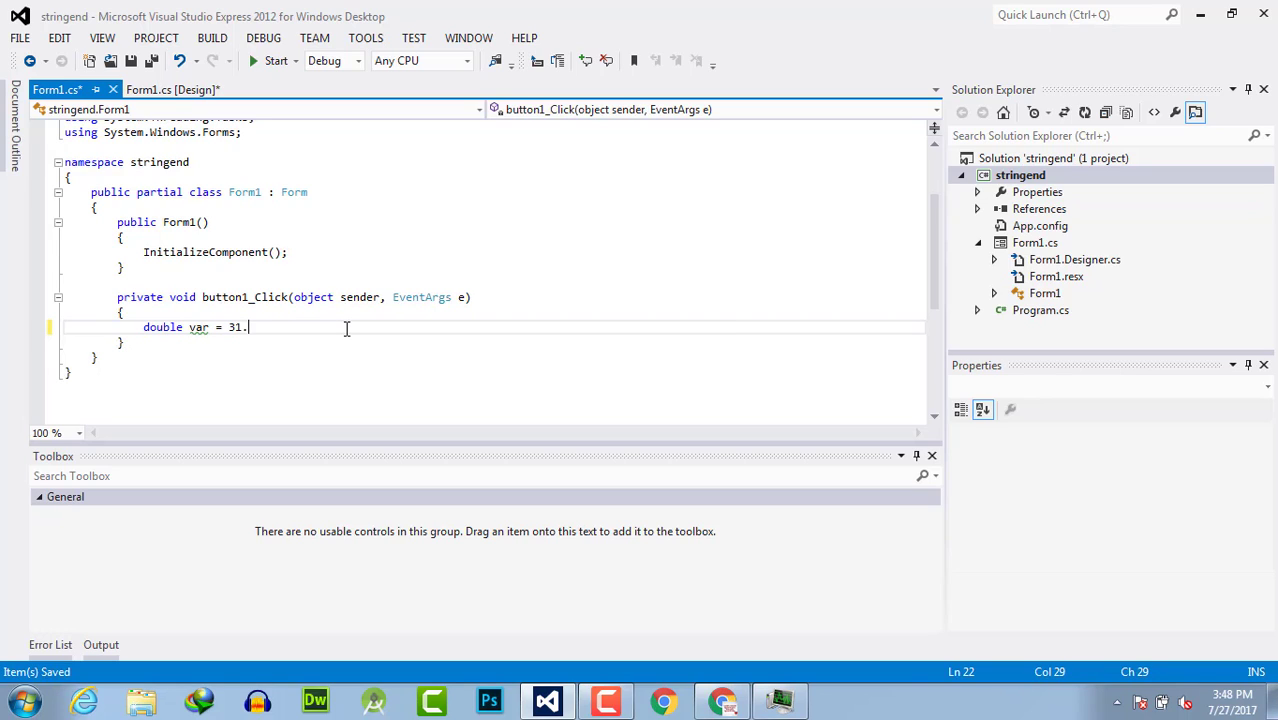
type("22")
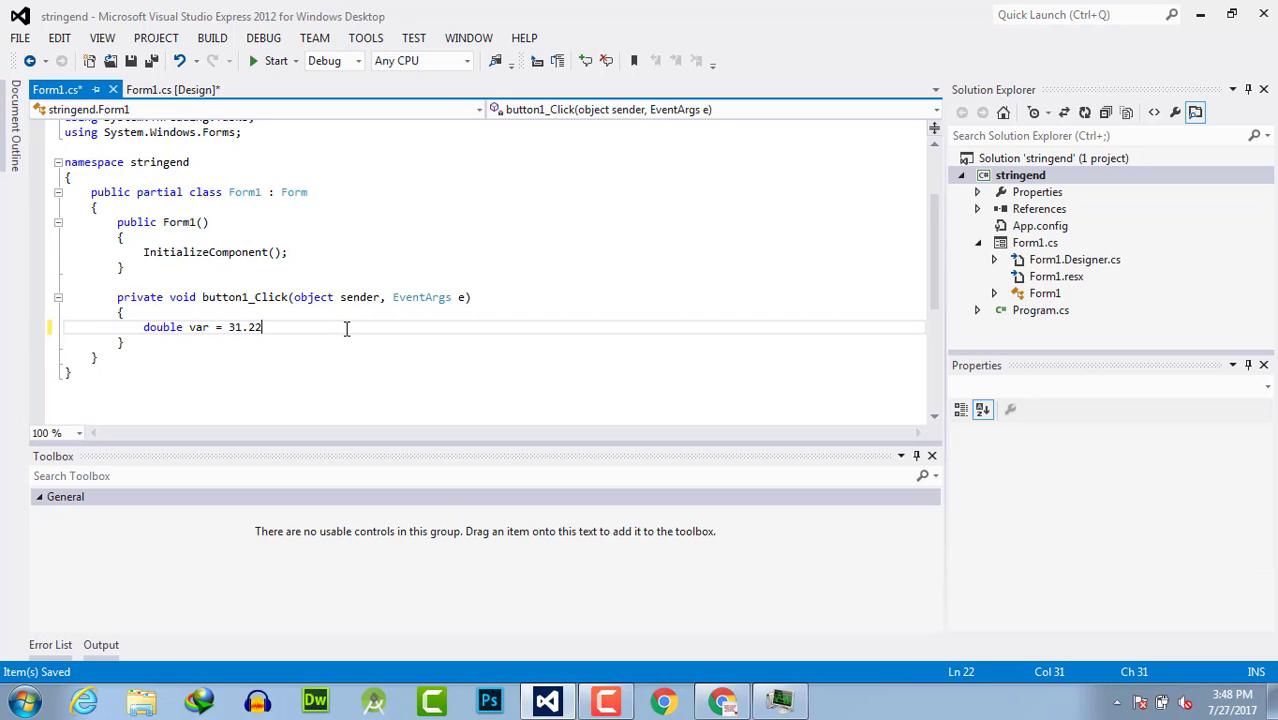
type("33445566;")
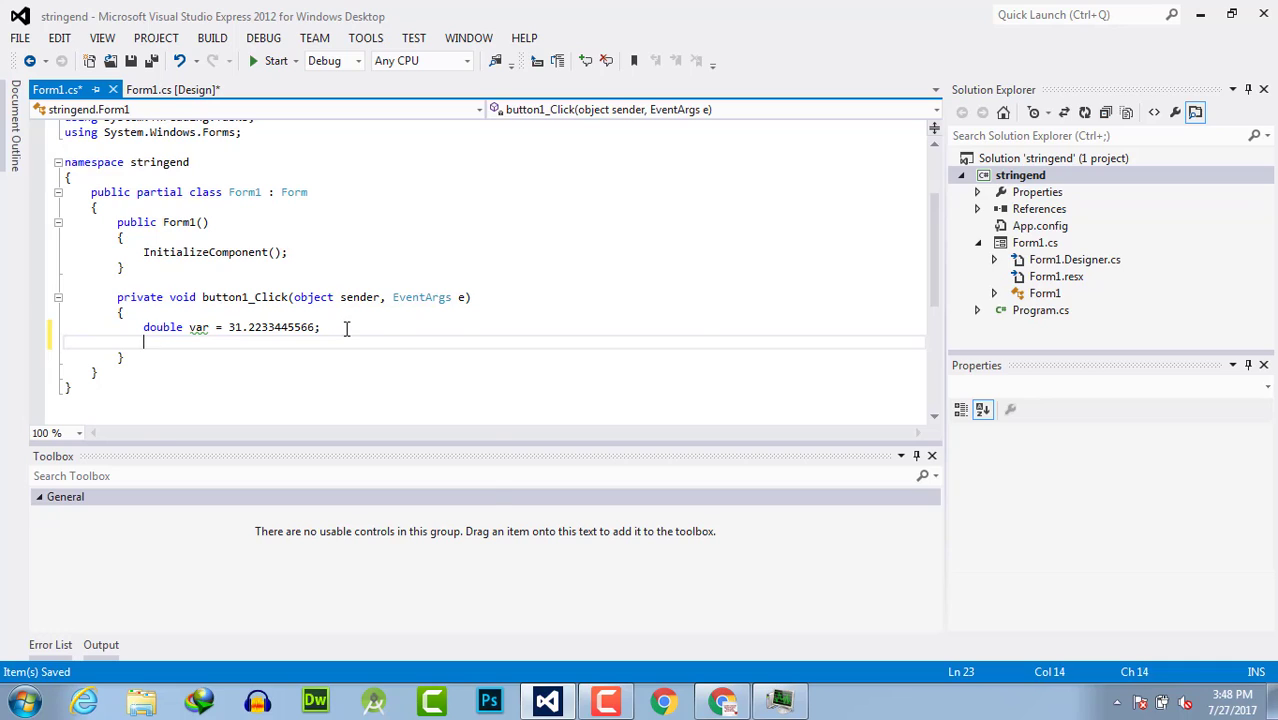
- Add MessageBox.Show(string.Format("{0:n4}", var)); below the declaration and save Form1.cs
type("MessageBox.Show(")
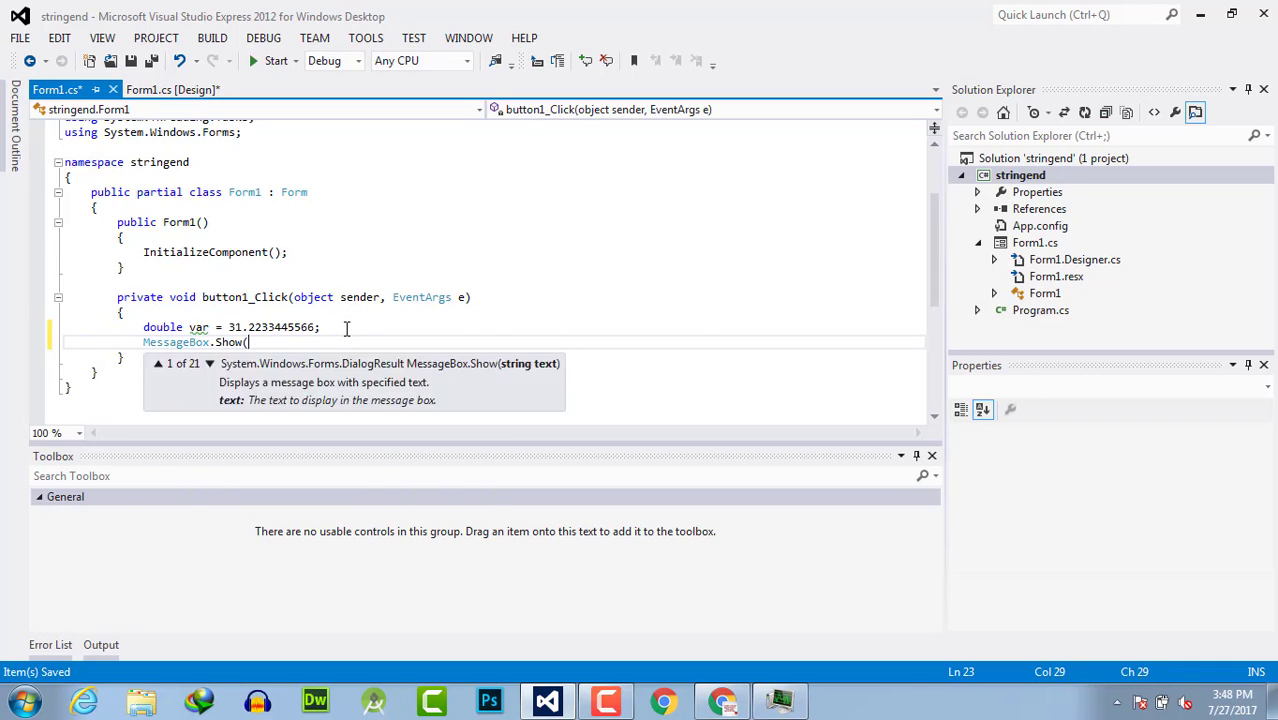
type("\"\")")
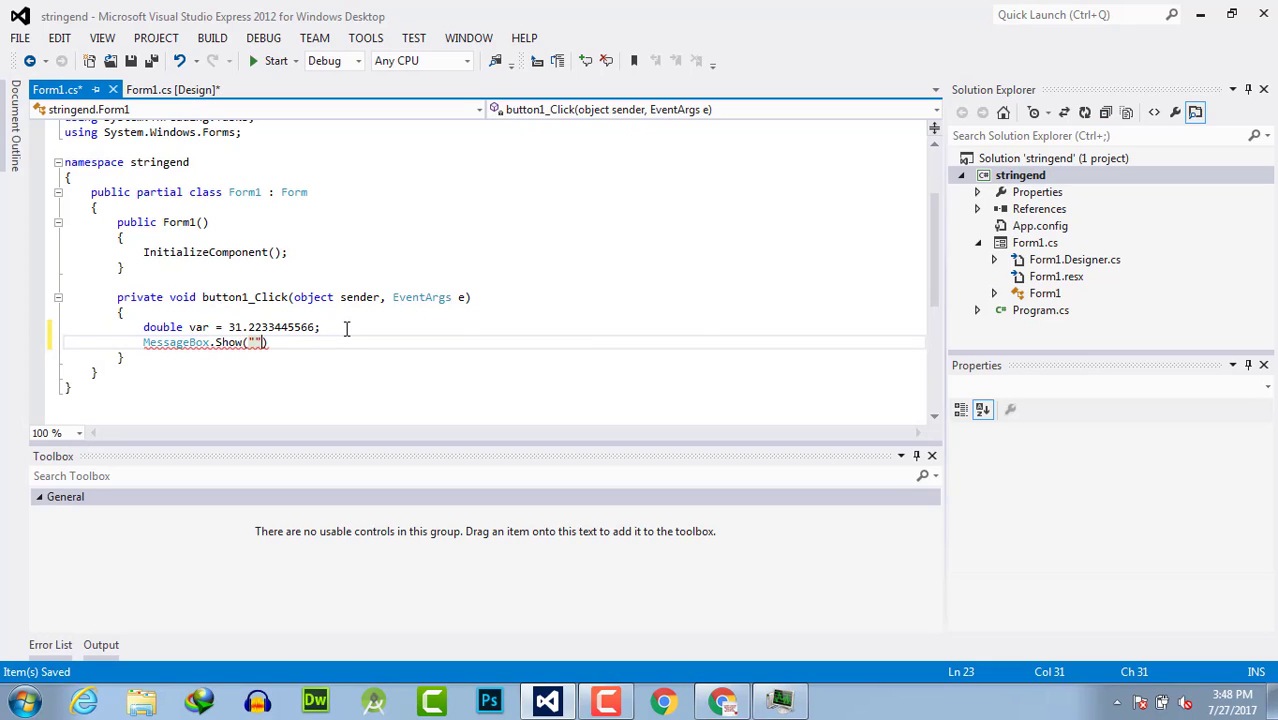
type("Formate")
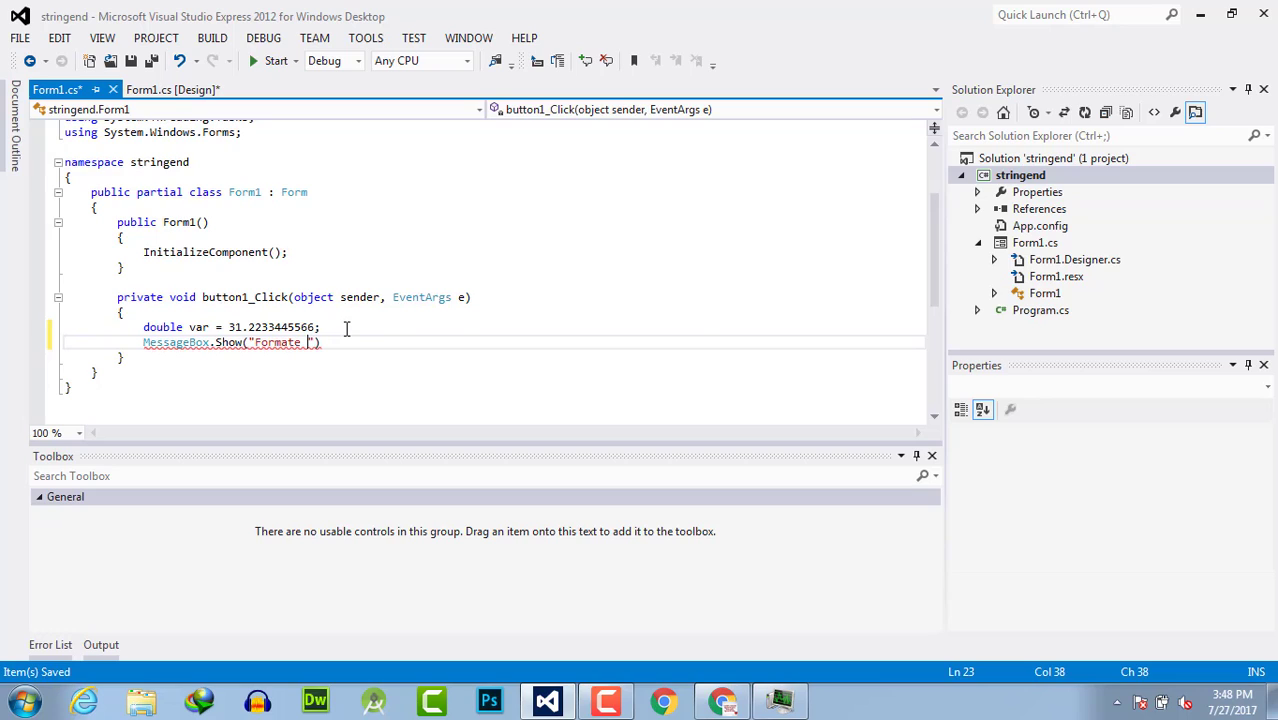
key("BackSpace")
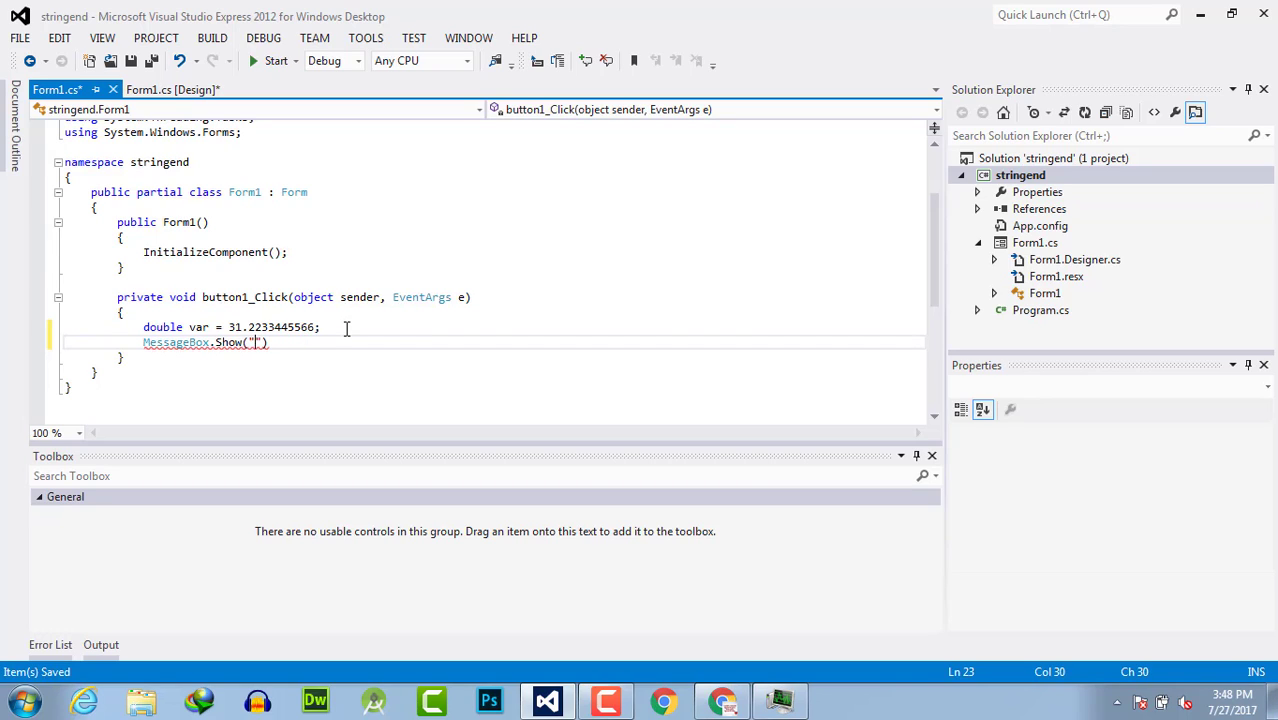
type("string")
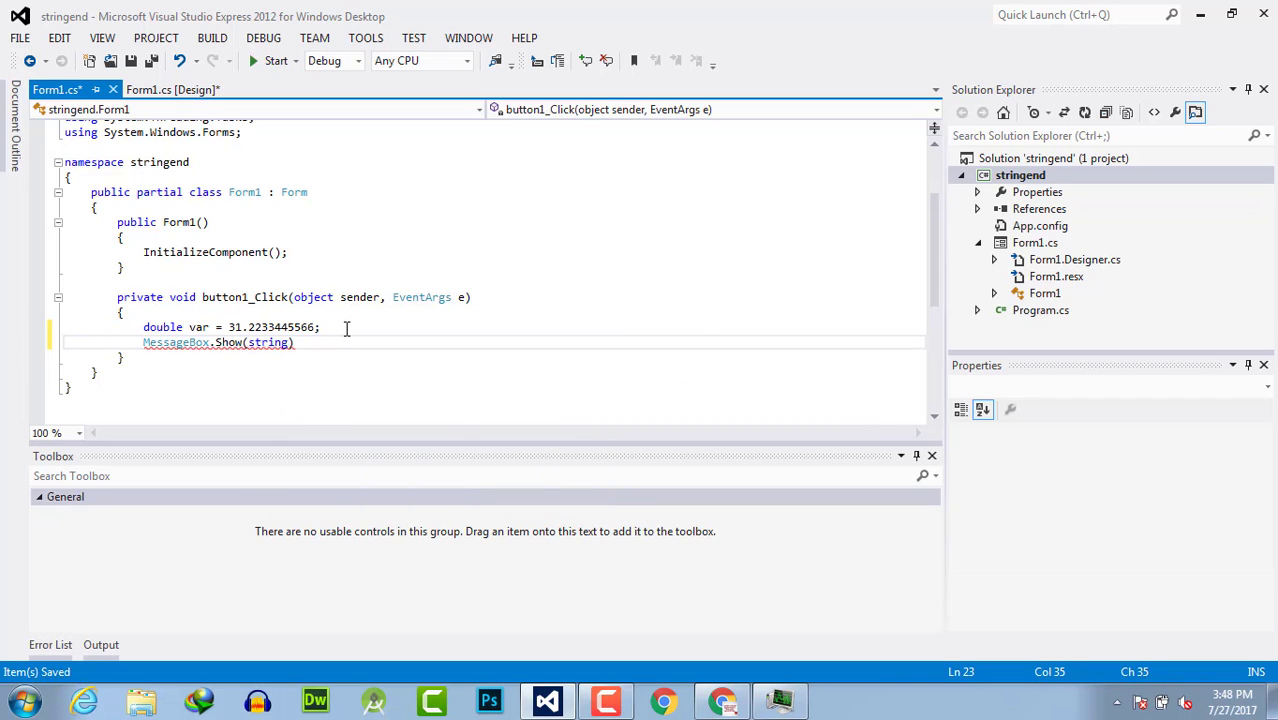
type("for")
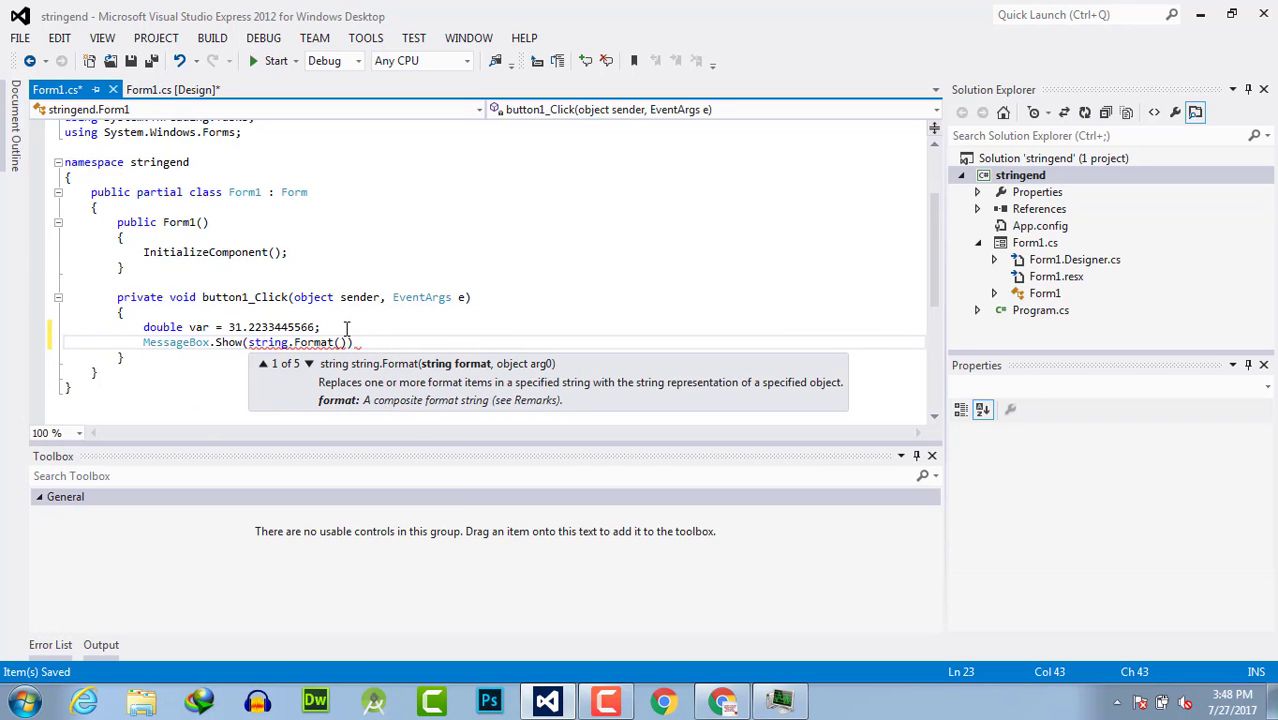
type("\"")
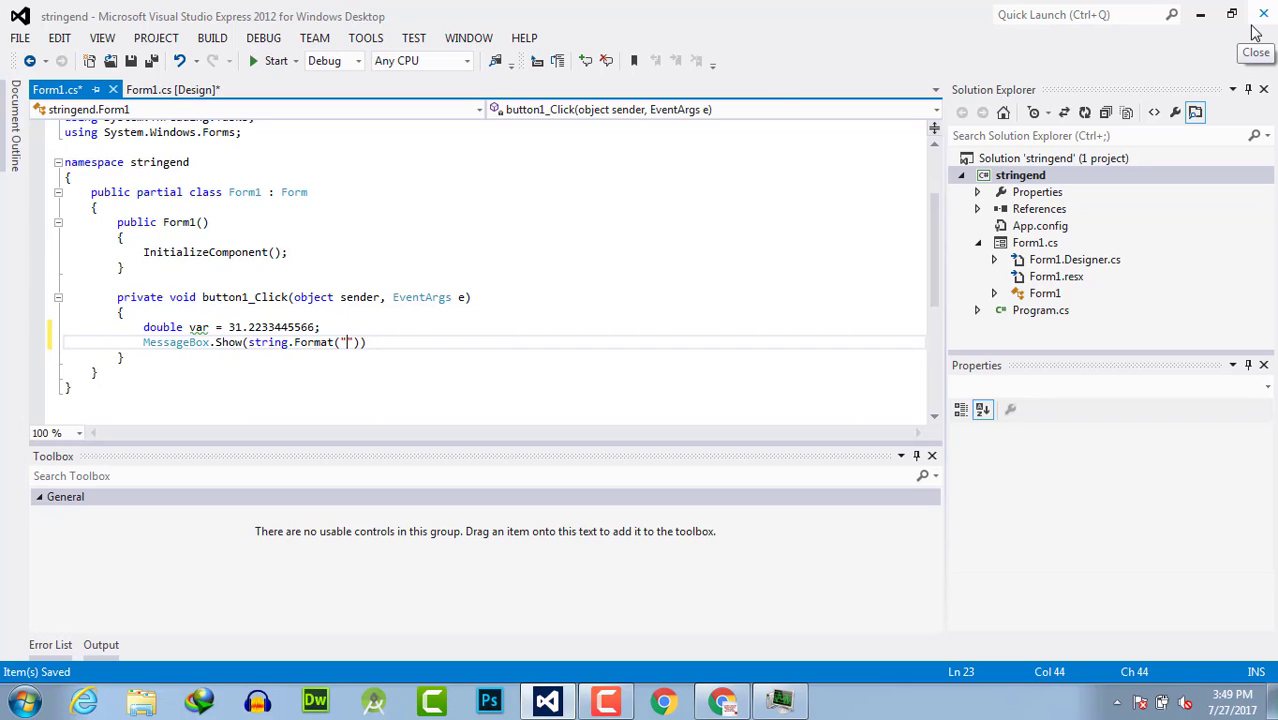
type("{0}")
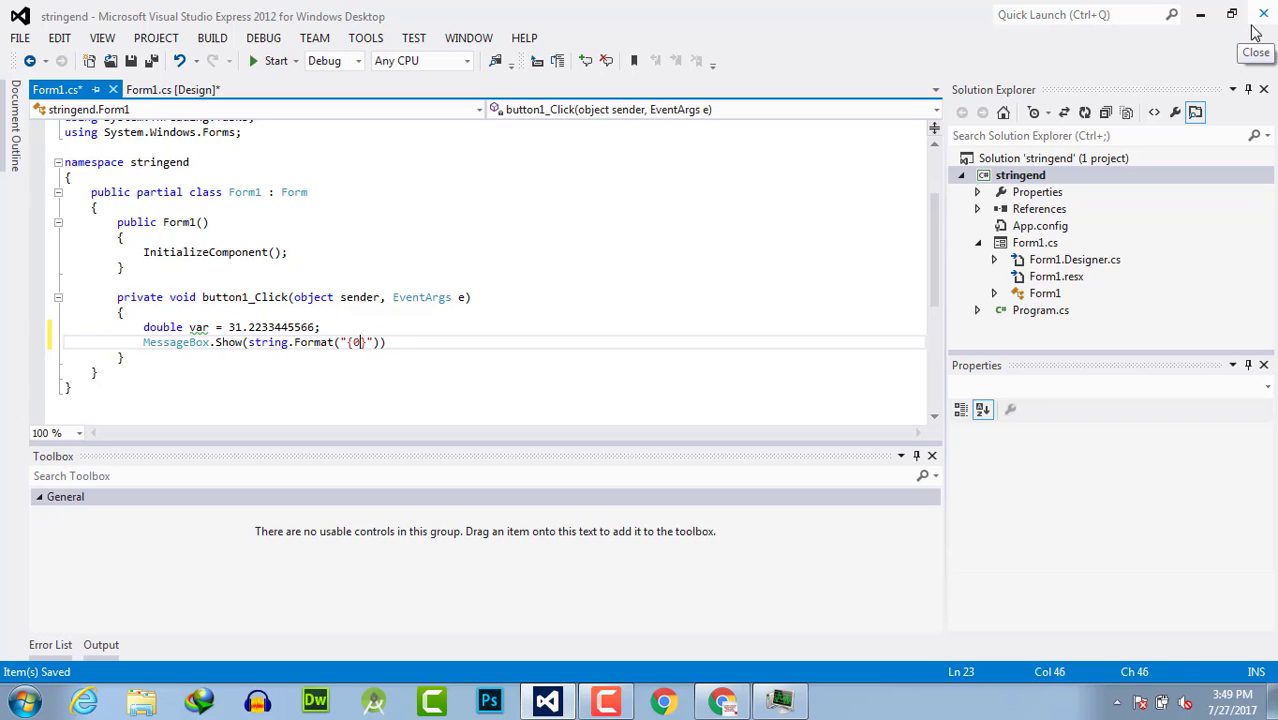
type(":")
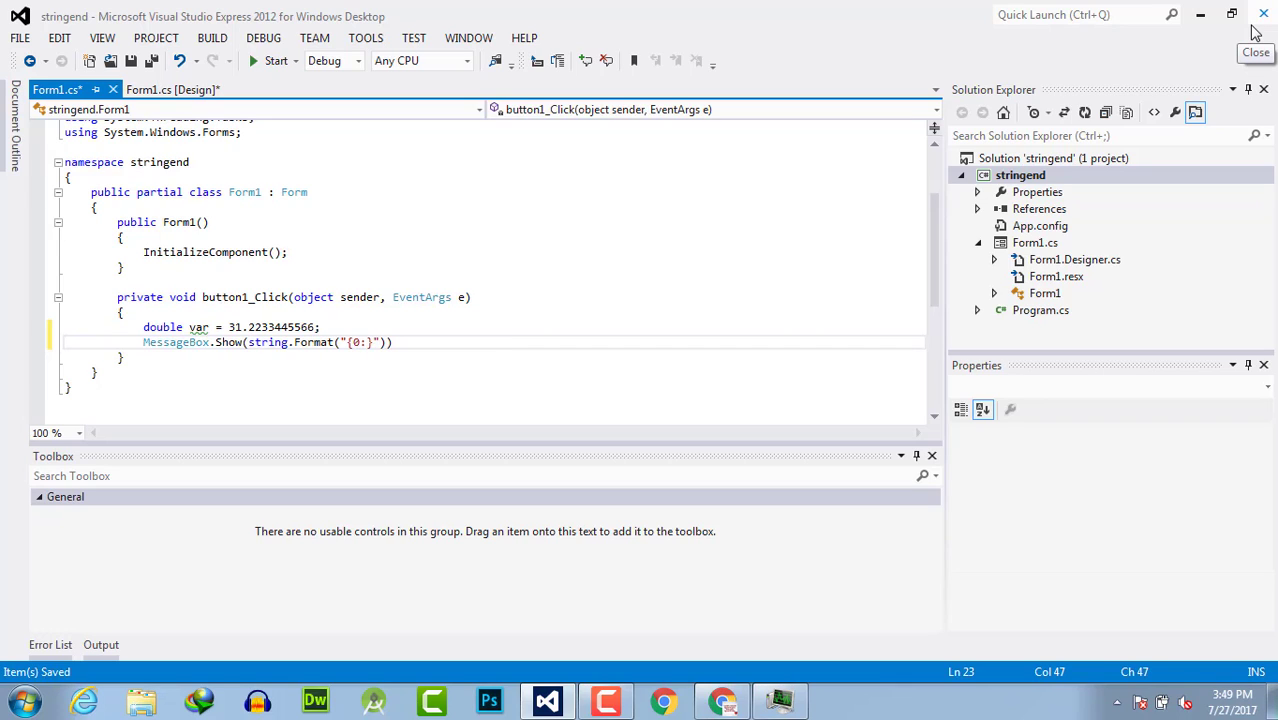
type("n4")
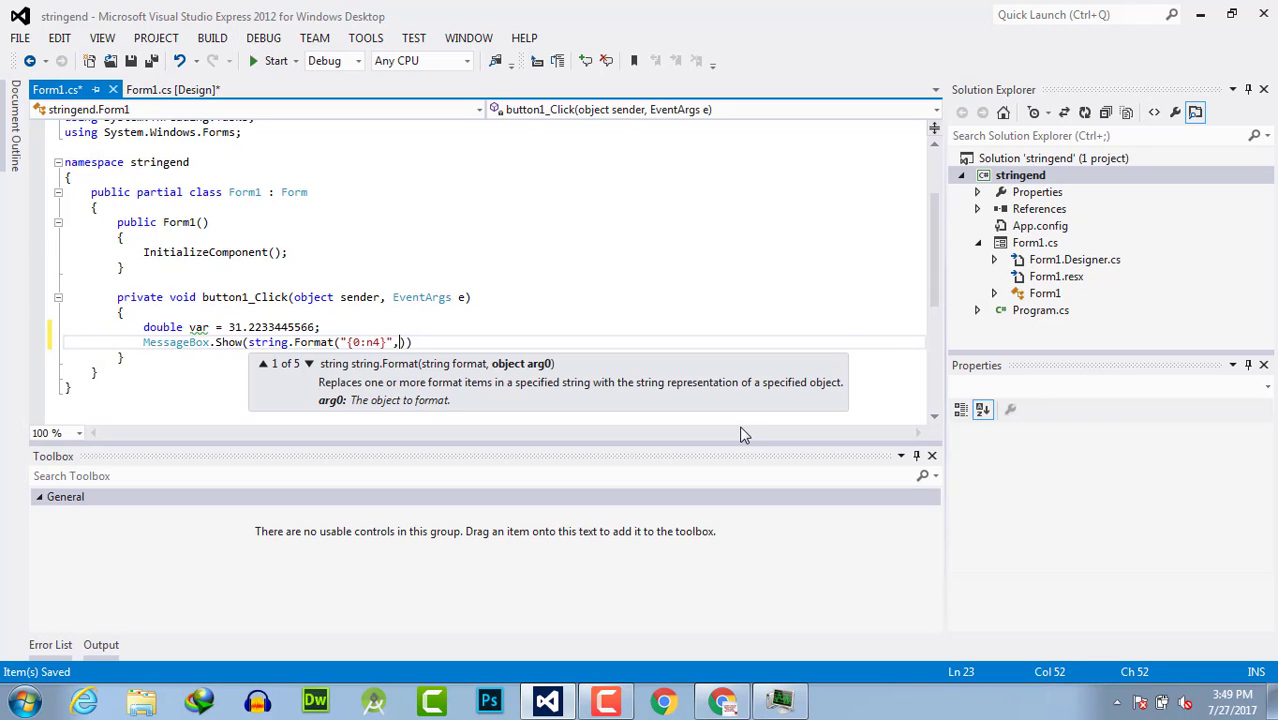
type("var")
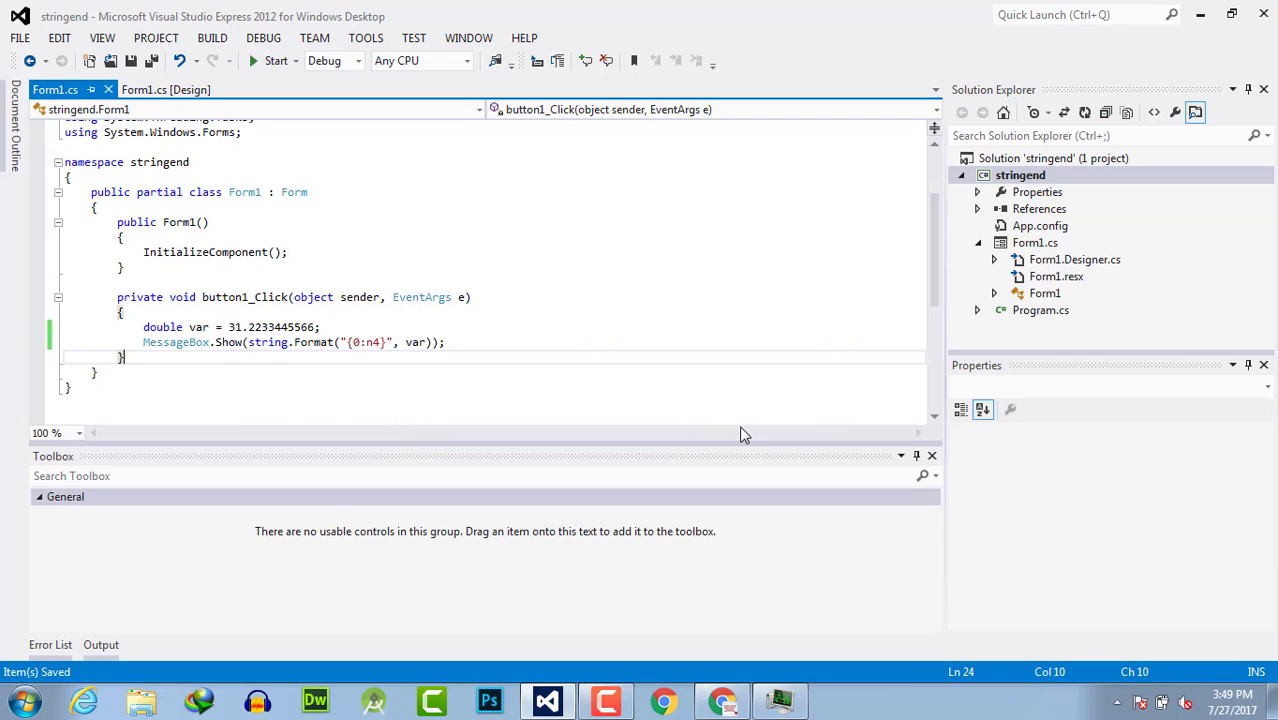
- Run the app, click button1, dismiss the 31.2233 message, and close Form1
left_click(275, 61)
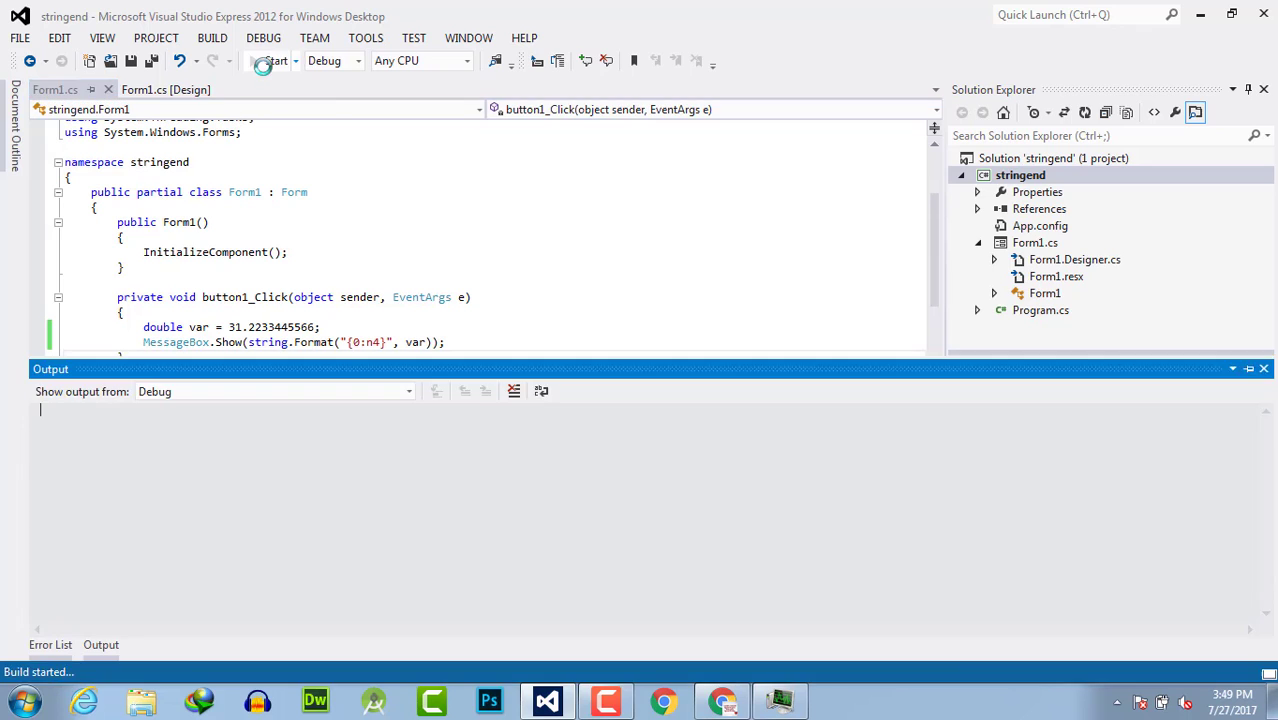
left_click(274, 61)
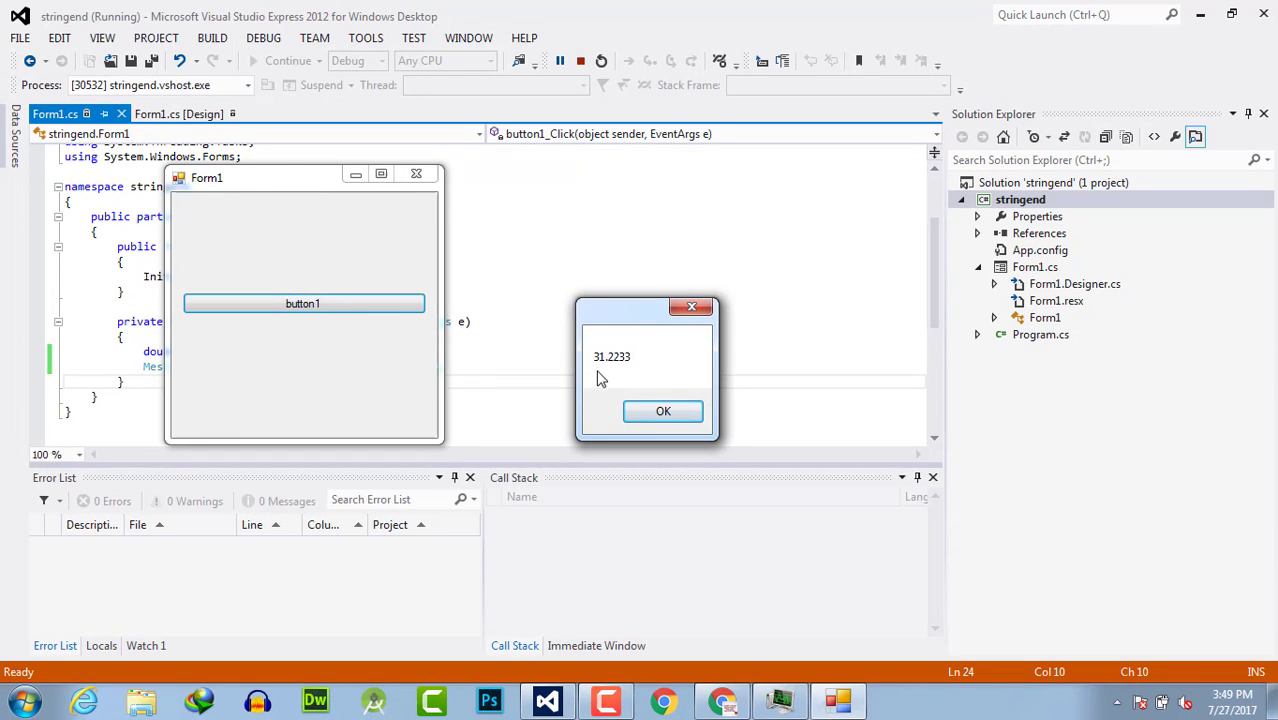
mouse_move(613, 370)
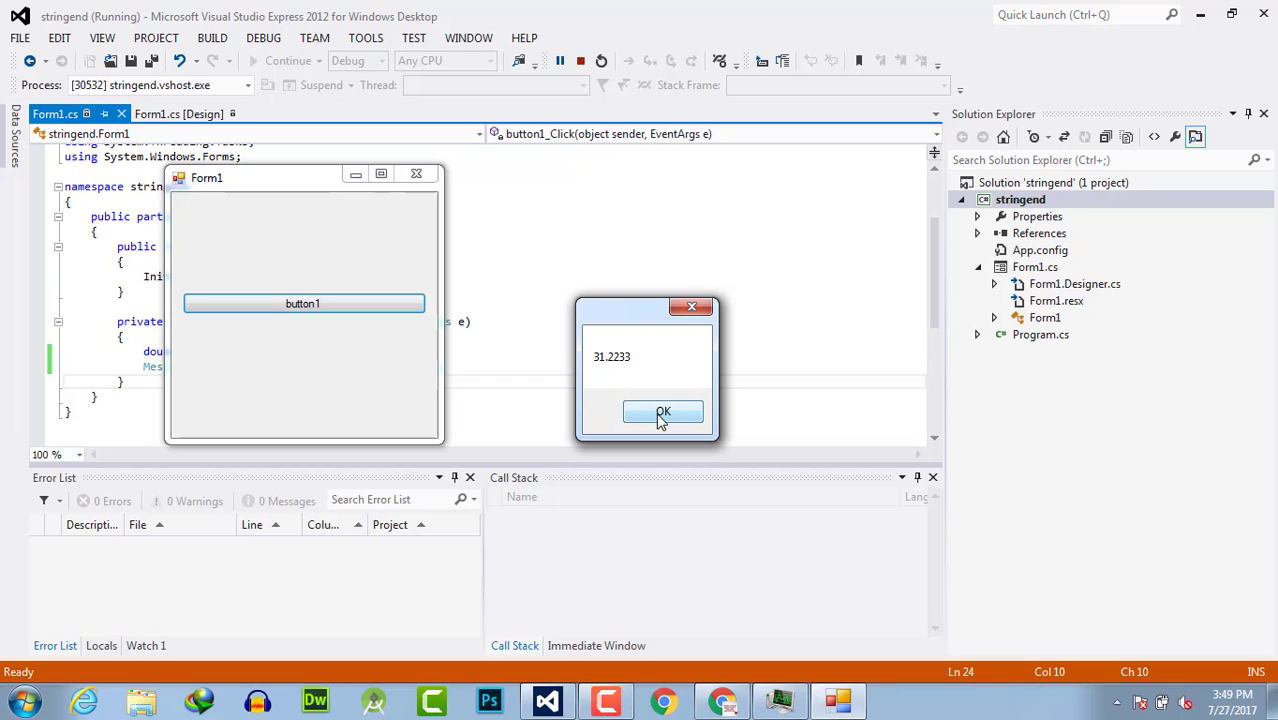
left_click(663, 412)
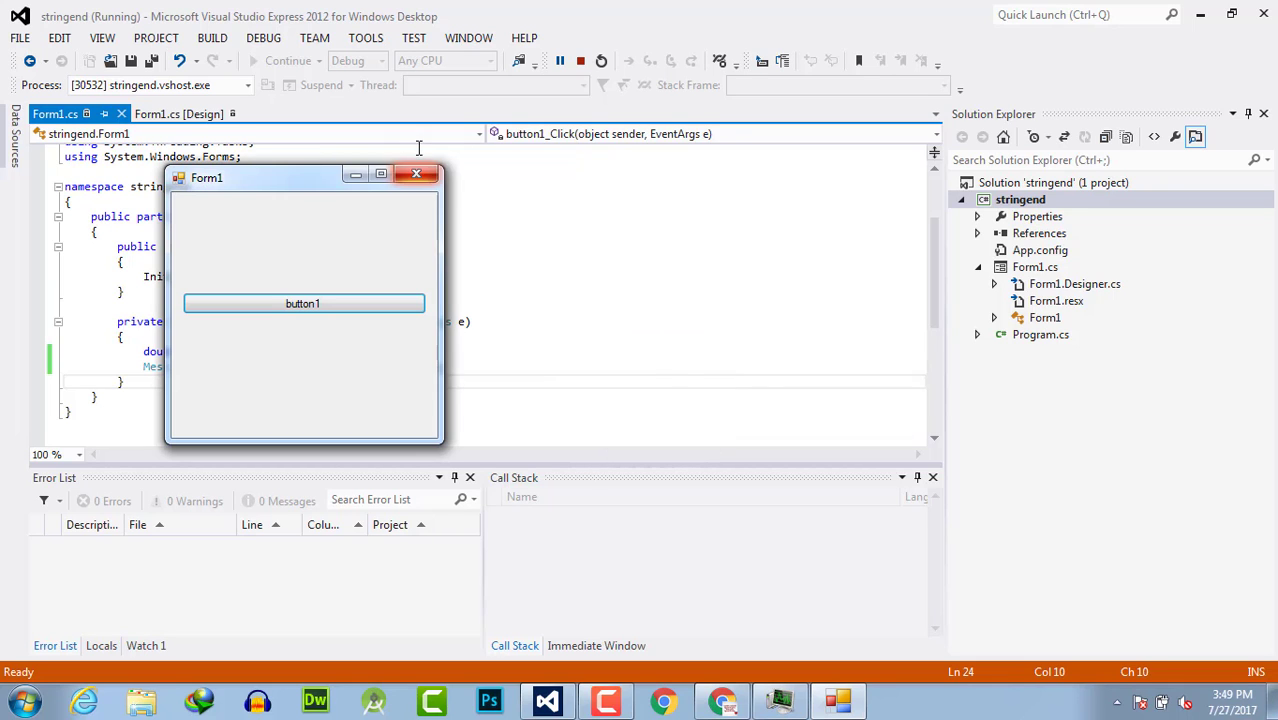
left_click(416, 174)
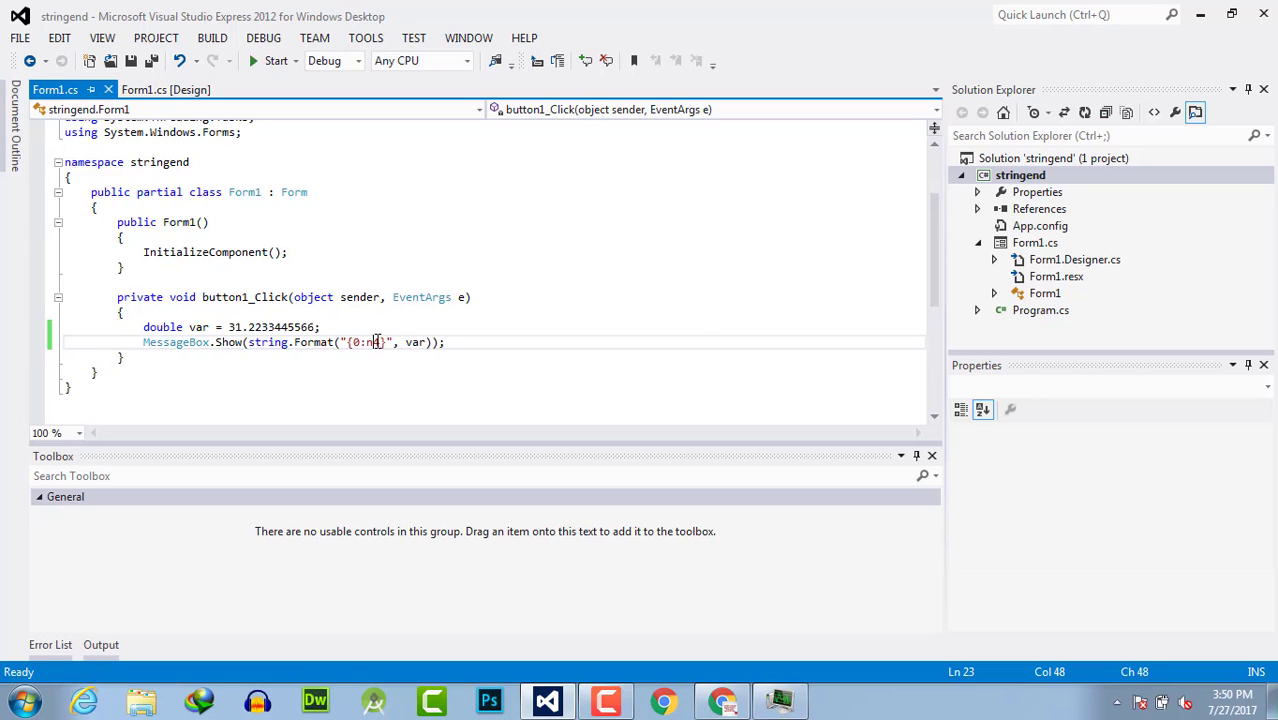
- Switch the format to {0:n5}, run it to see 31.22334, then close Form1
type("5")
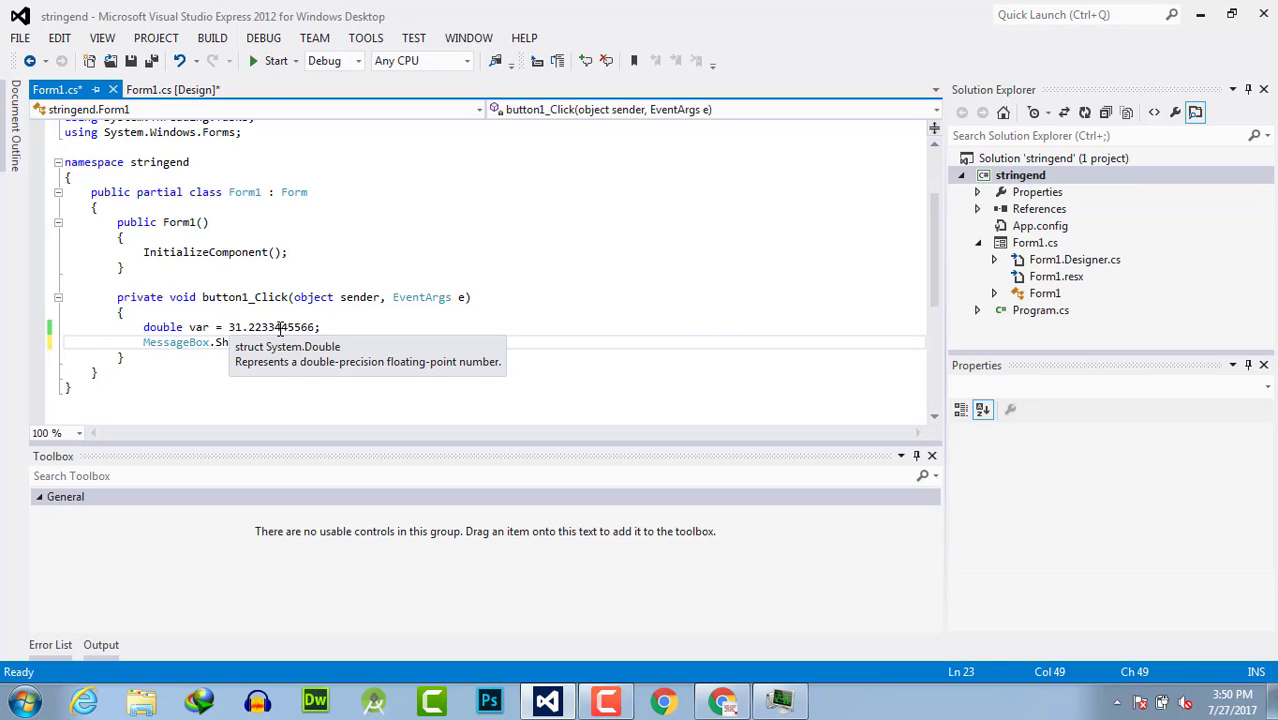
left_click(276, 61)
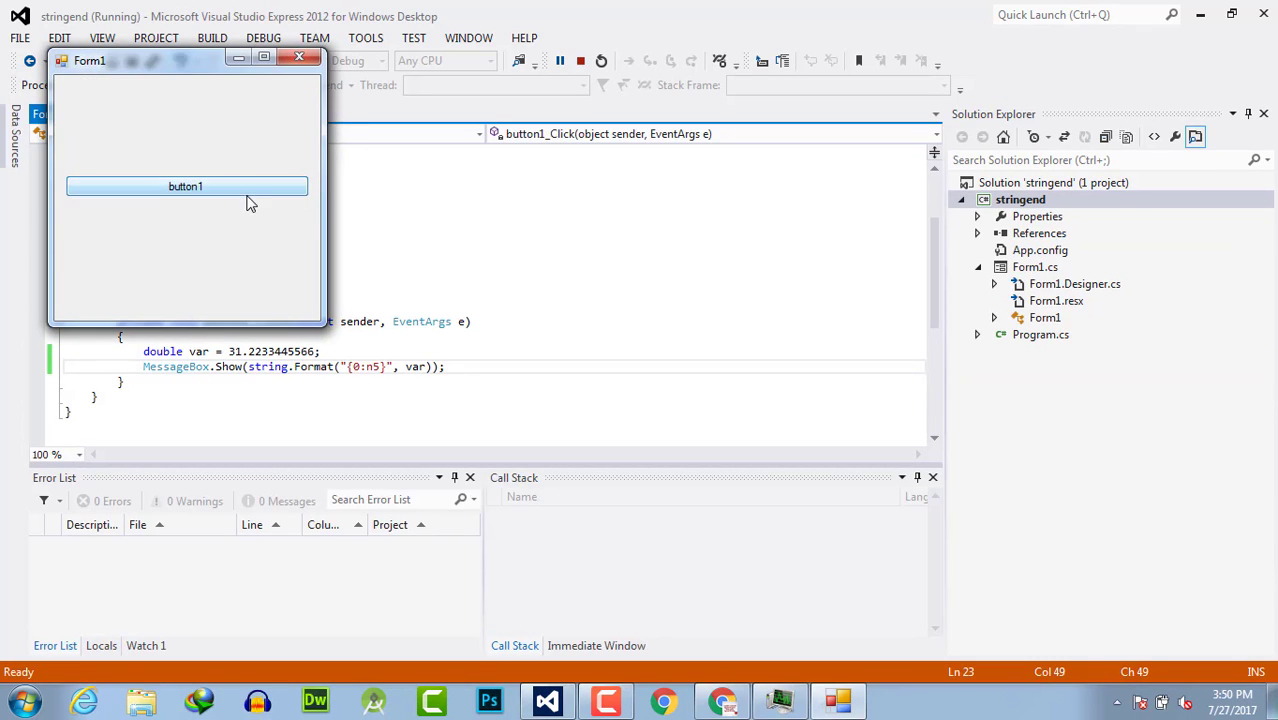
left_click(185, 186)
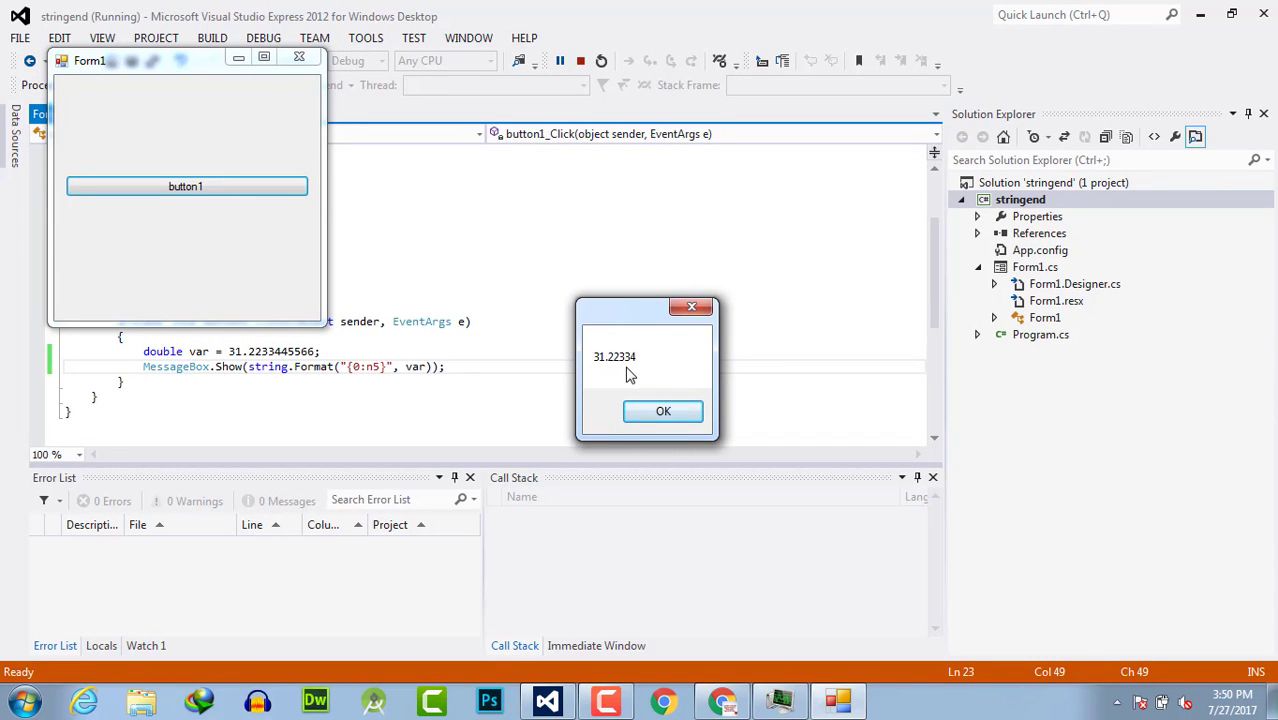
left_click(663, 411)
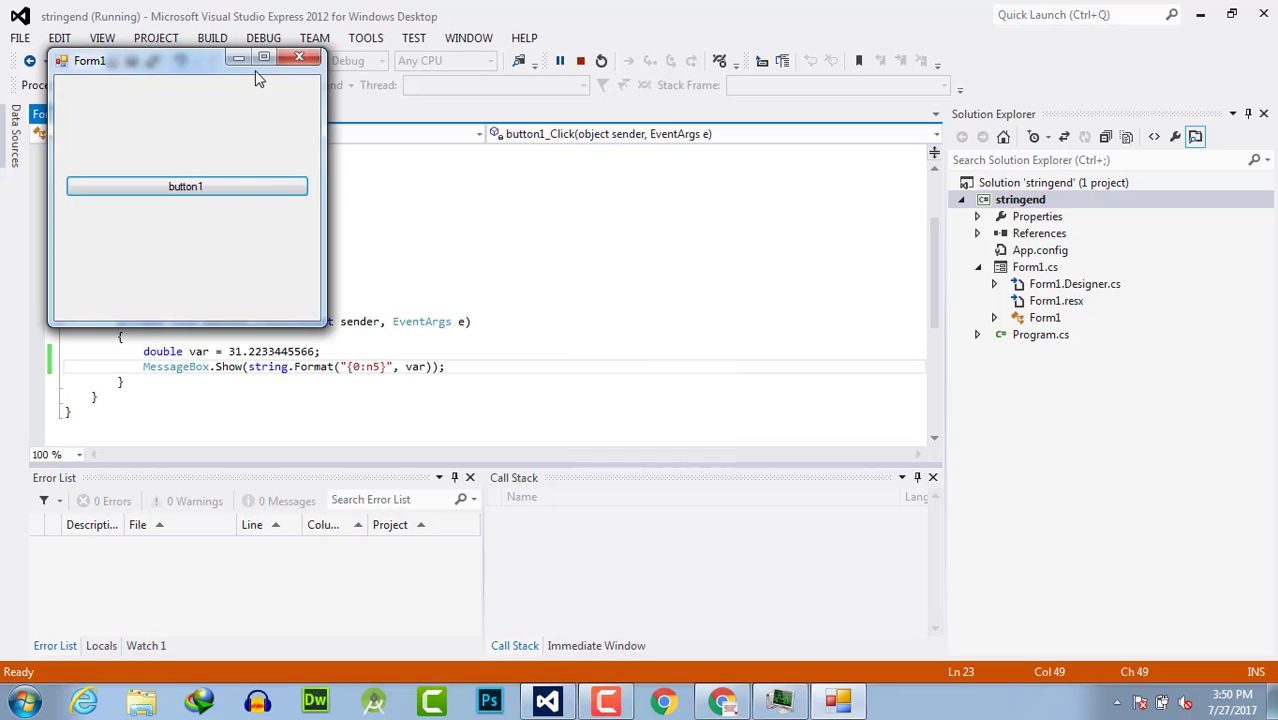
left_click(299, 57)
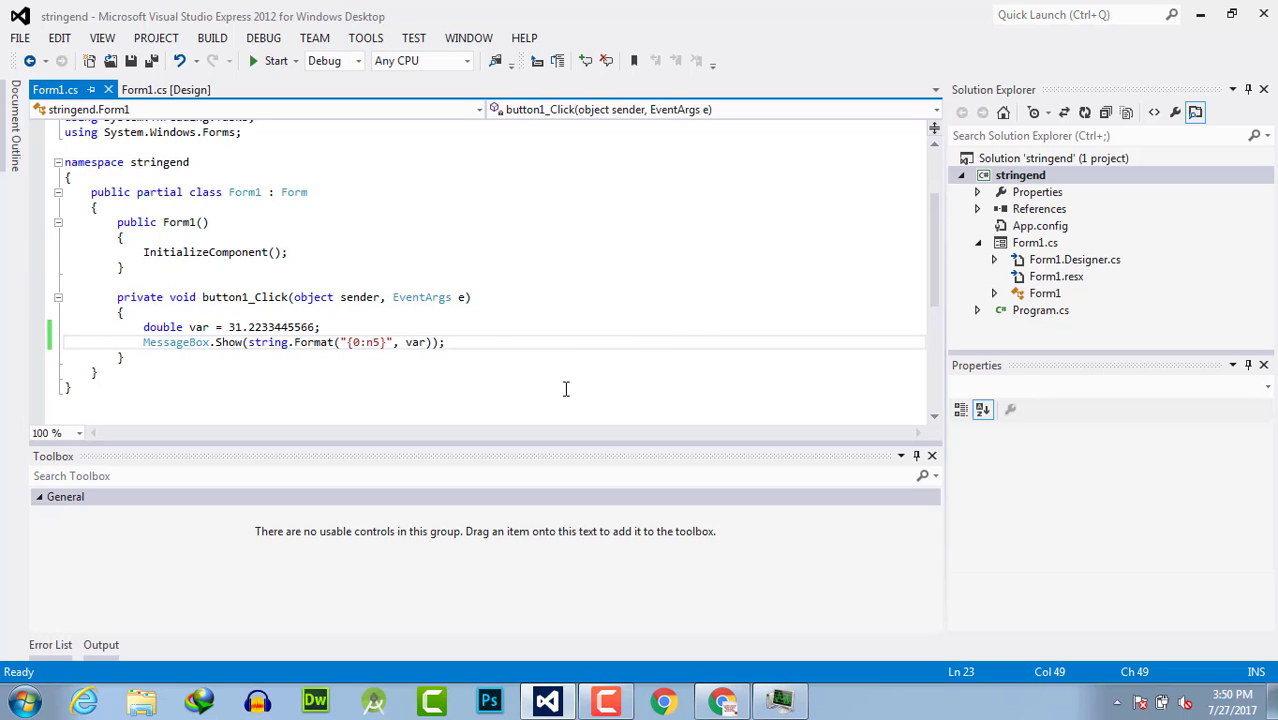
- Switch the format to {0:n6}, run it, and dismiss the 31.223345 message
key("Backspace")
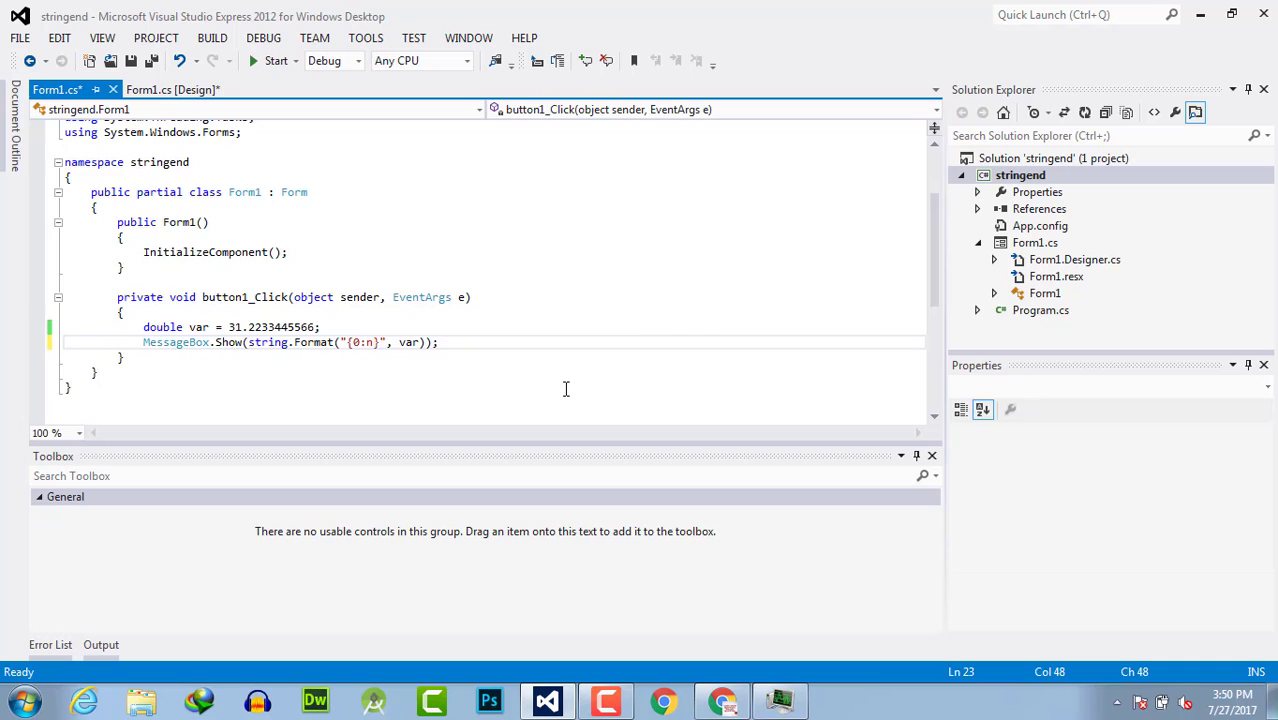
mouse_move(280, 335)
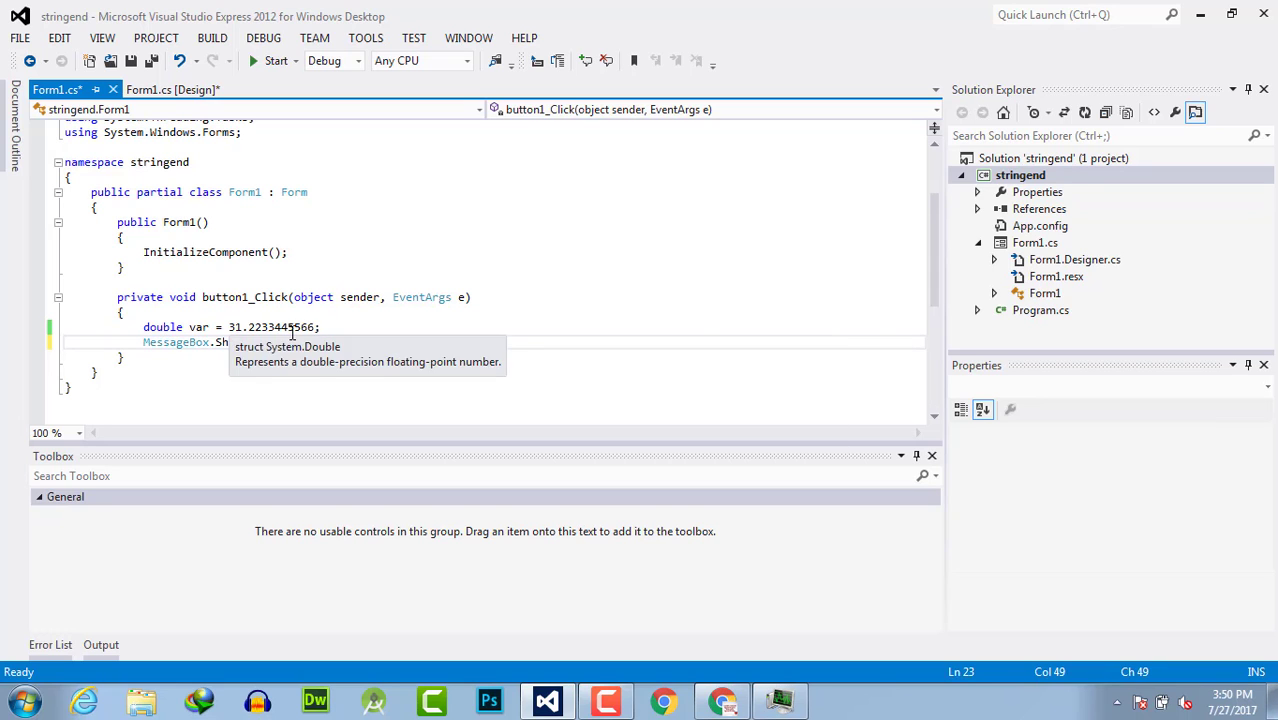
left_click(275, 60)
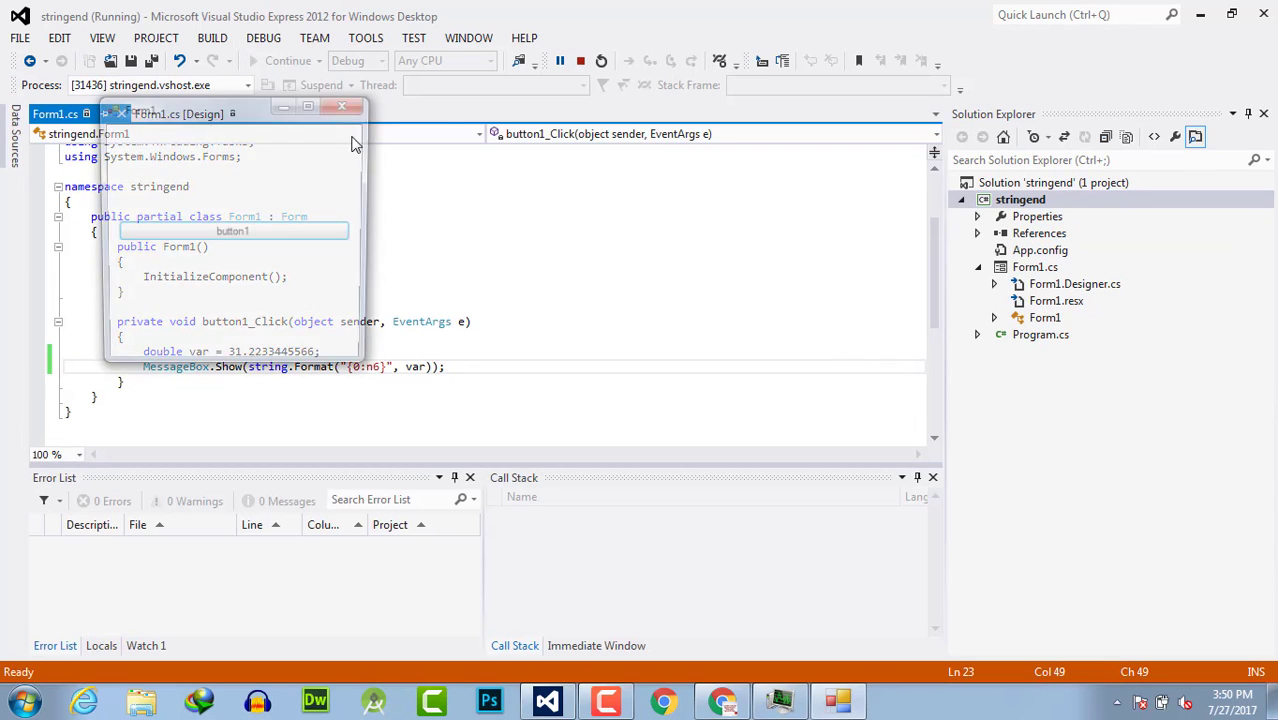
left_click(232, 233)
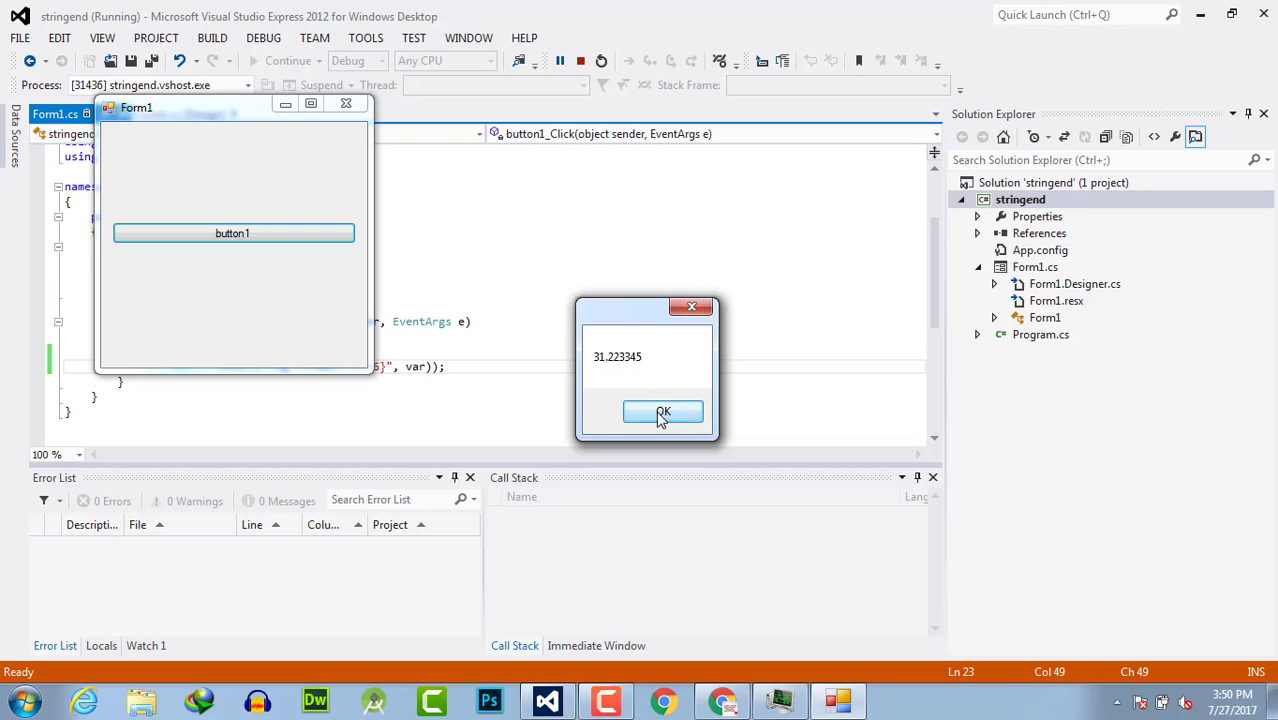
left_click(663, 412)
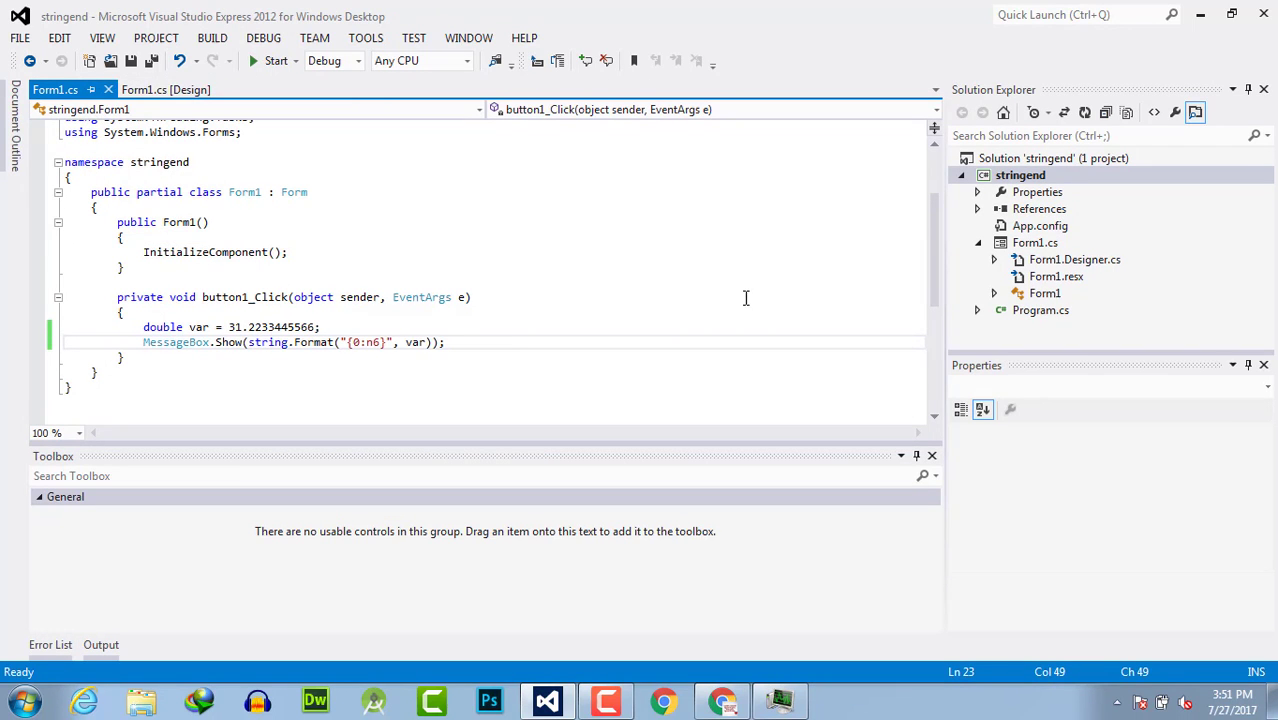
mouse_move(742, 234)
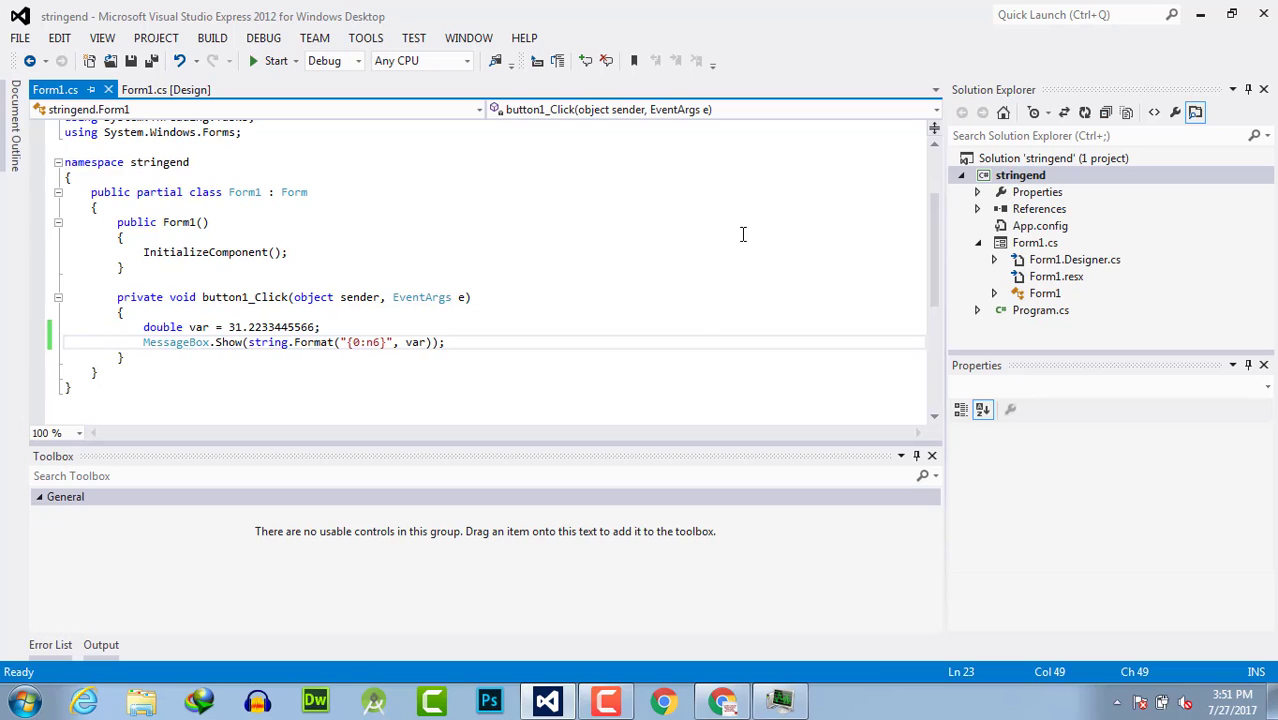
mouse_move(539, 490)
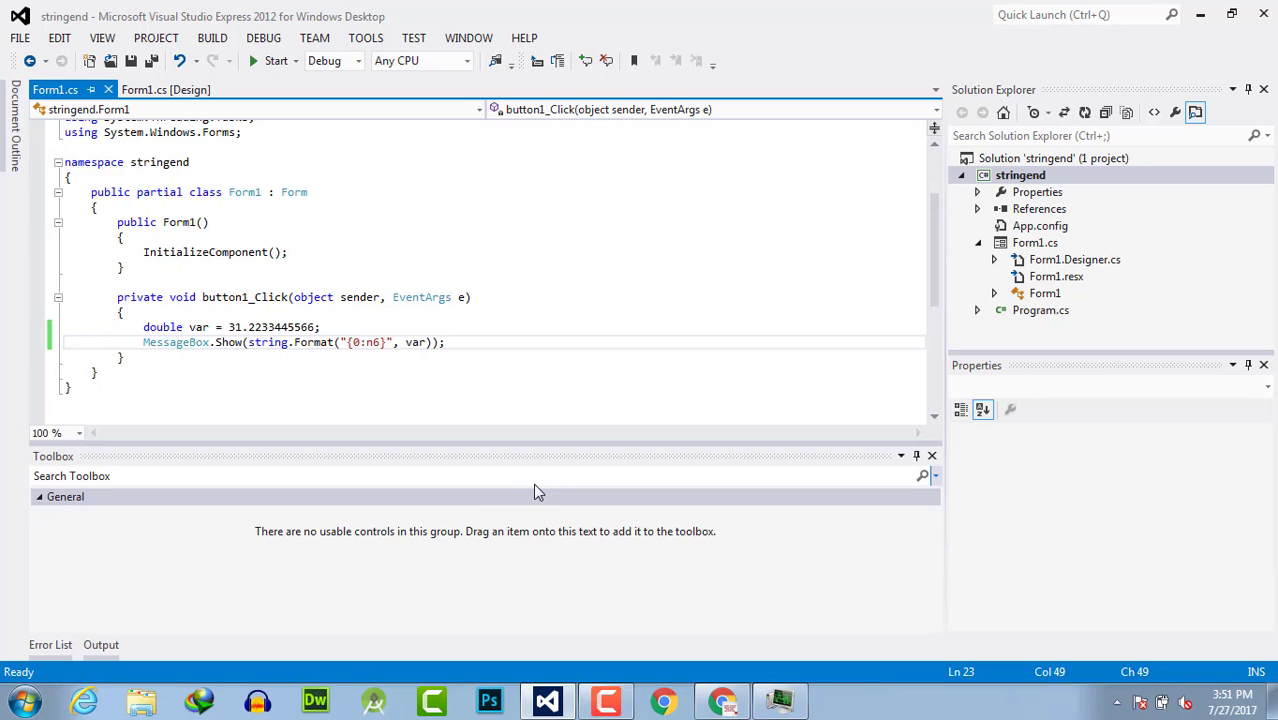
mouse_move(539, 491)
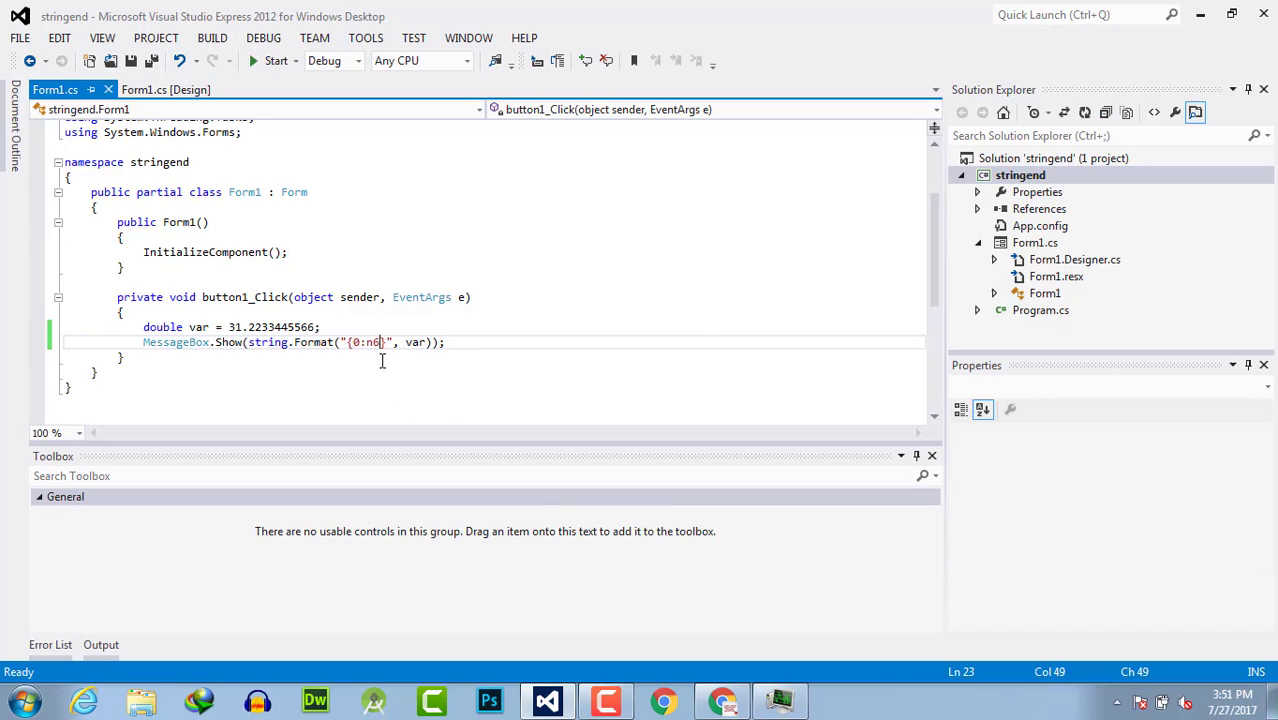
key("Backspace")
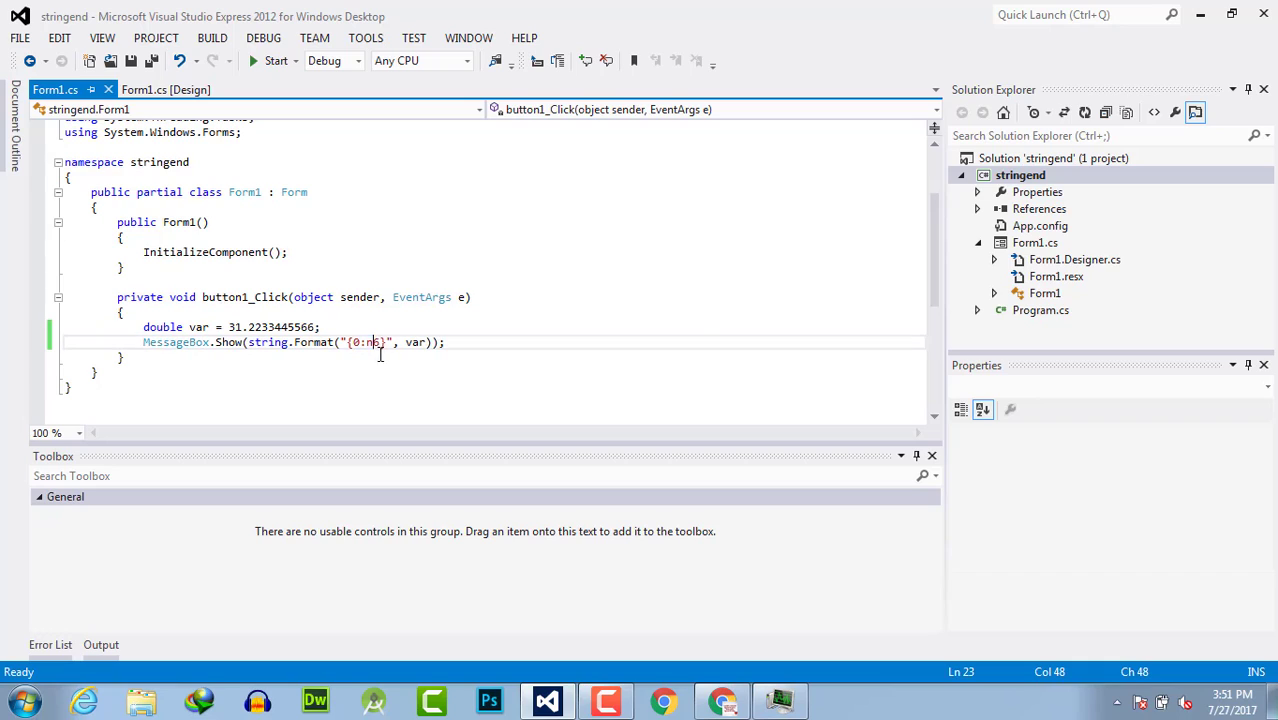
mouse_move(383, 357)
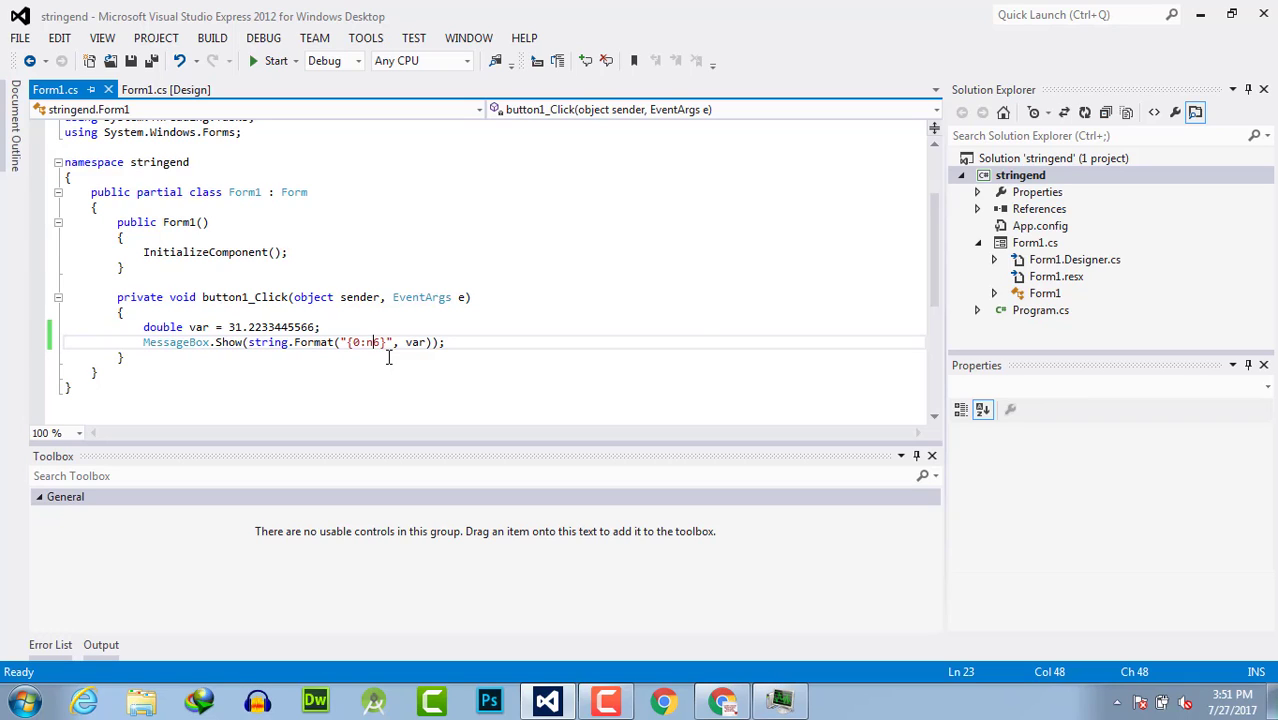
type("6")
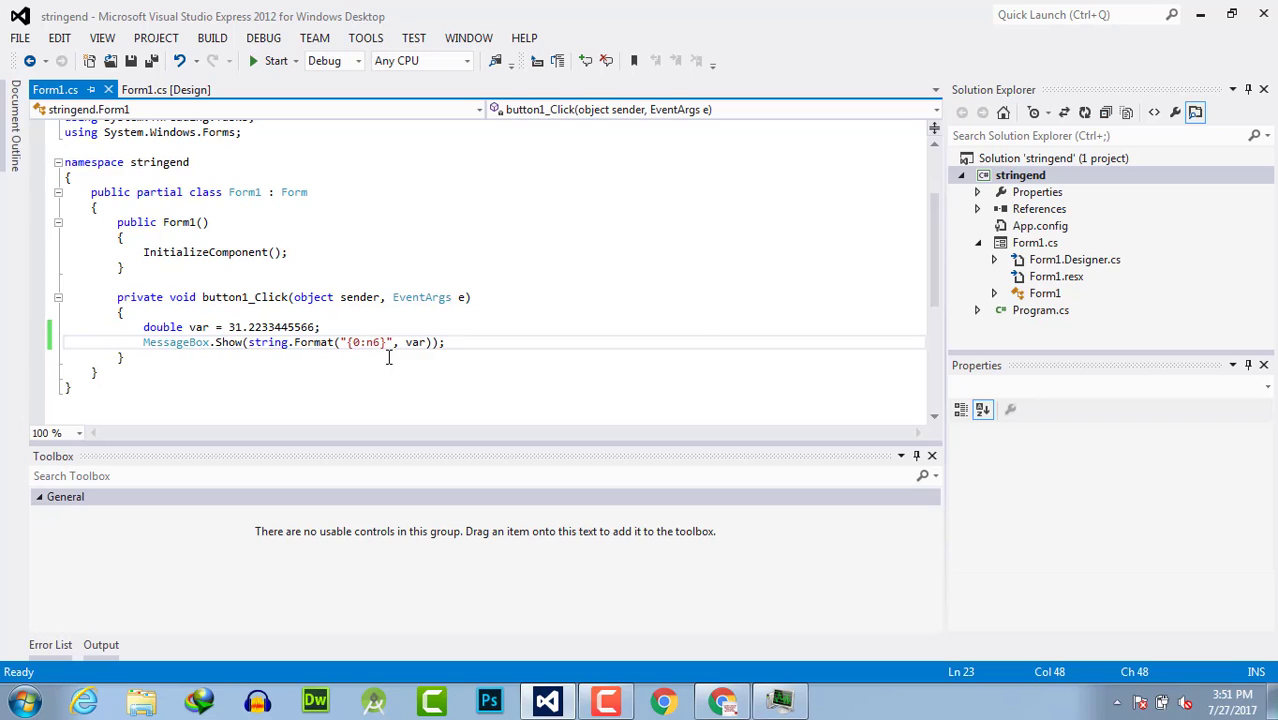